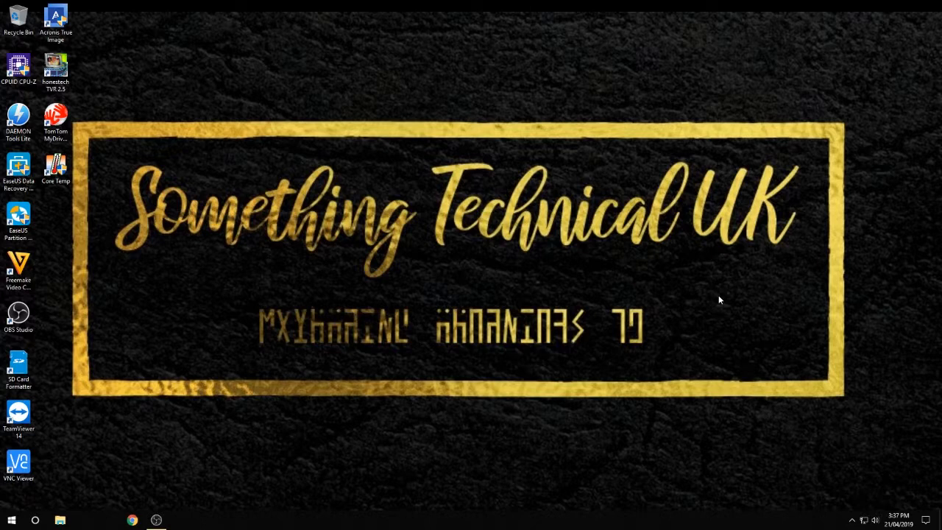
- Launch Google Chrome from the taskbar to a blank new tab
left_click(132, 521)
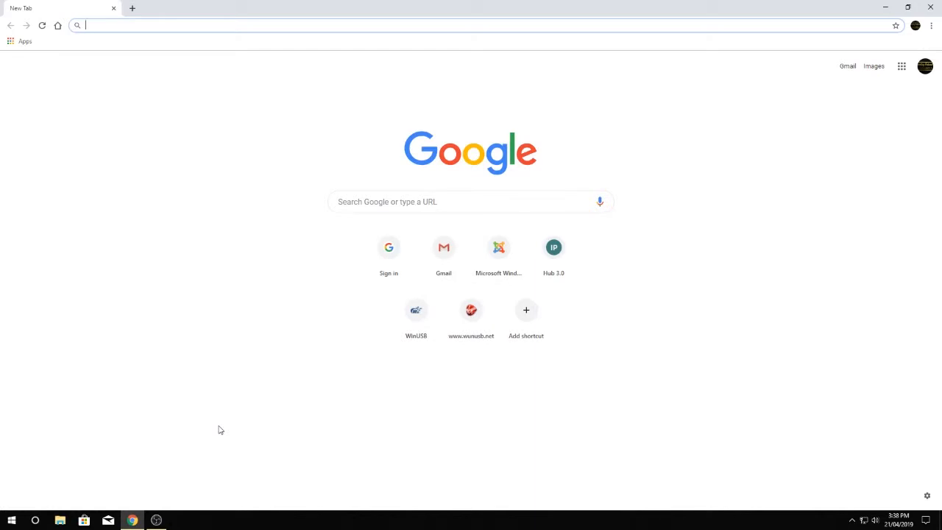
- Search 'Free DVD Video Converter' and start the installer download from dvdvideosoft.com
type("Free DVD Video Converter")
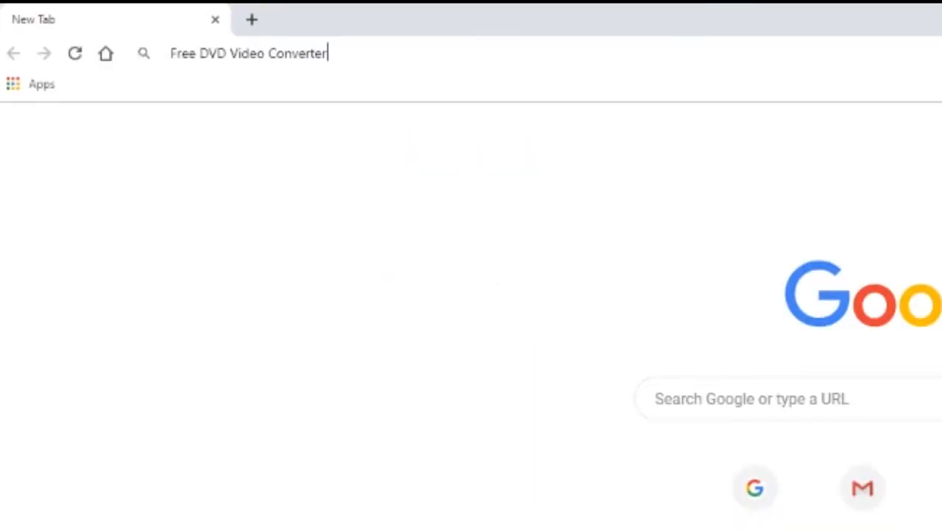
type("Free DVD Video Converter")
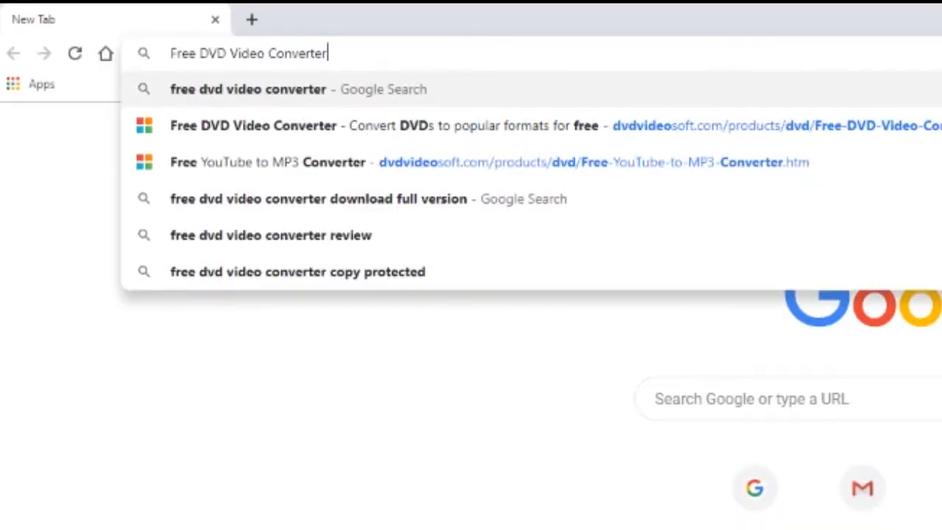
left_click(248, 90)
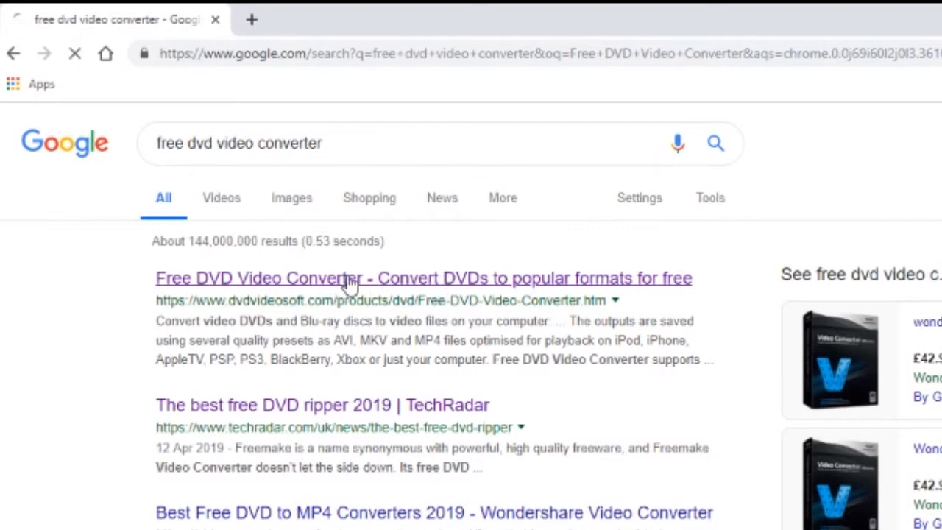
left_click(424, 277)
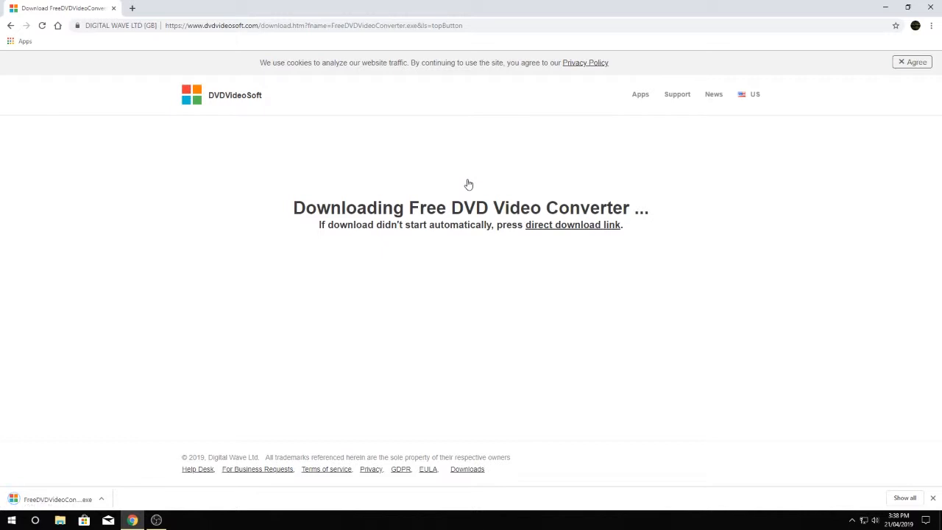
mouse_move(80, 512)
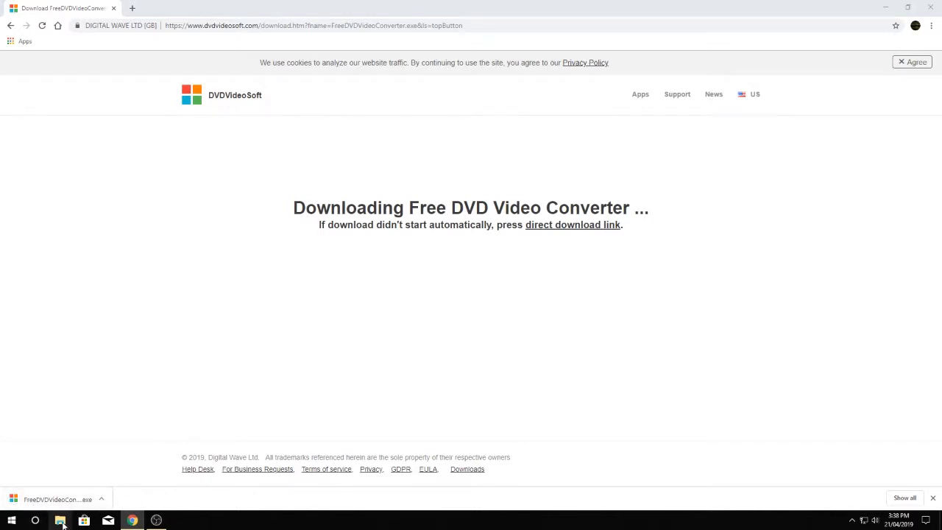
- Run the FreeDVDVideoConverter installer from Downloads, keeping English as the setup language
left_click(59, 521)
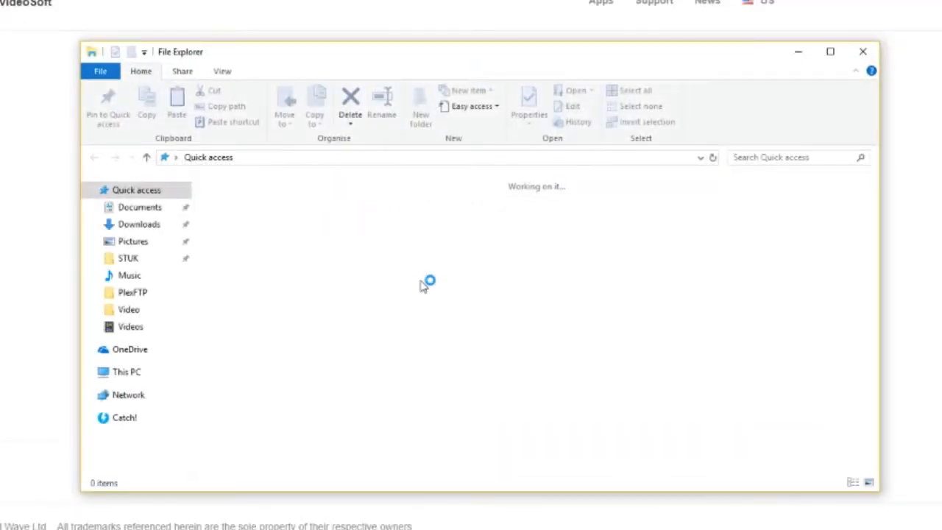
left_click(138, 224)
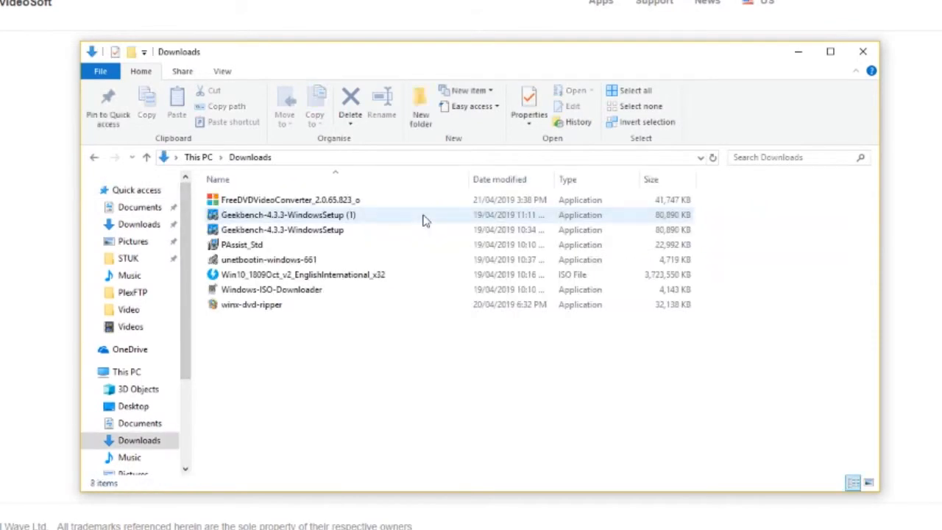
left_click(291, 200)
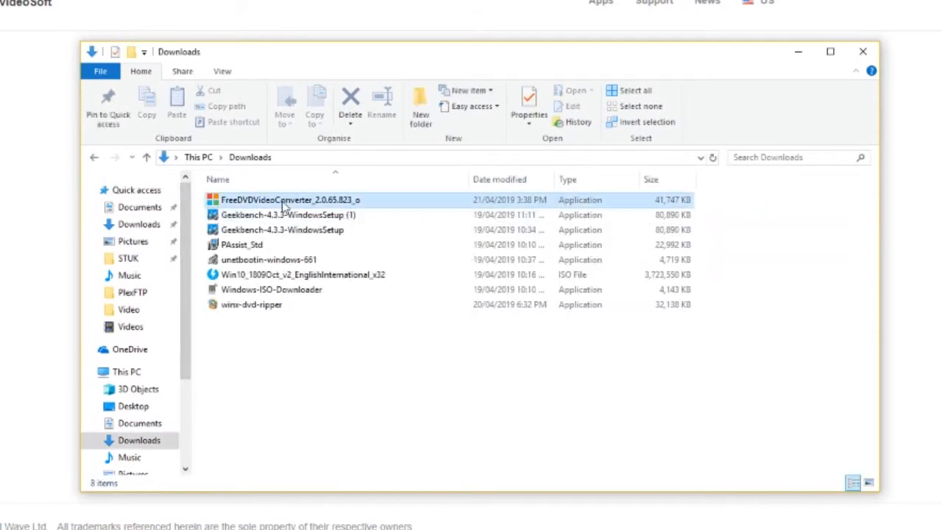
left_click(290, 200)
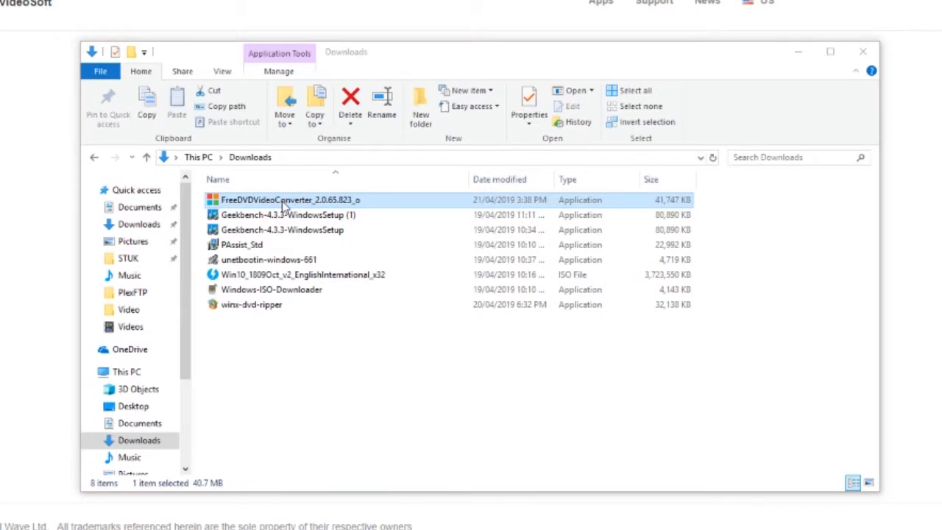
double_click(292, 201)
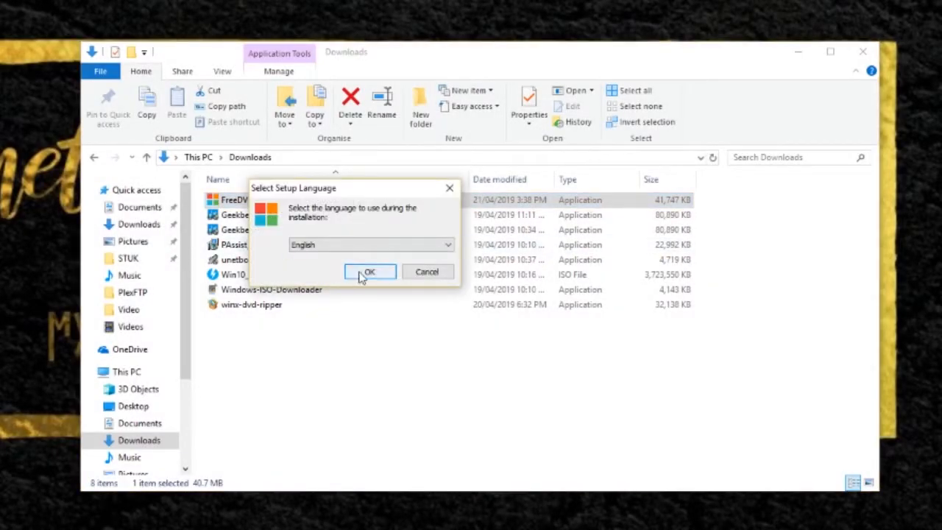
left_click(369, 271)
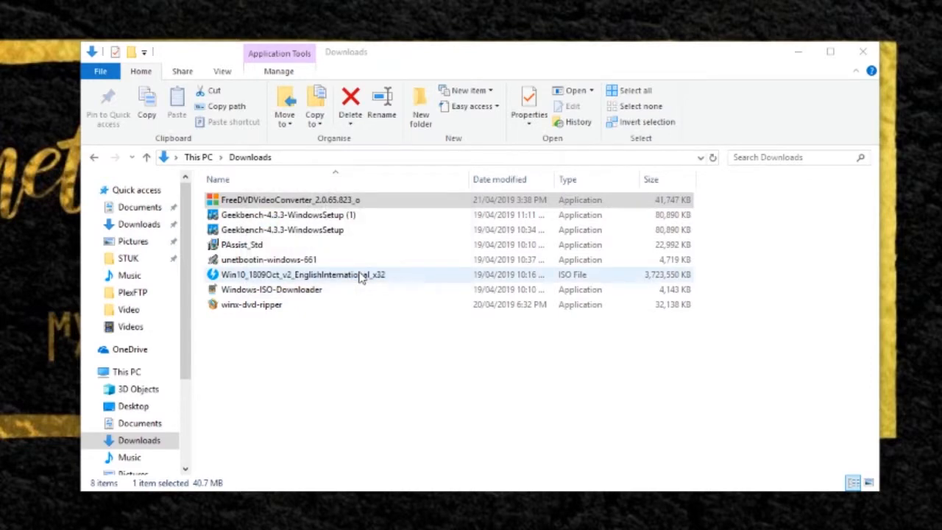
double_click(290, 201)
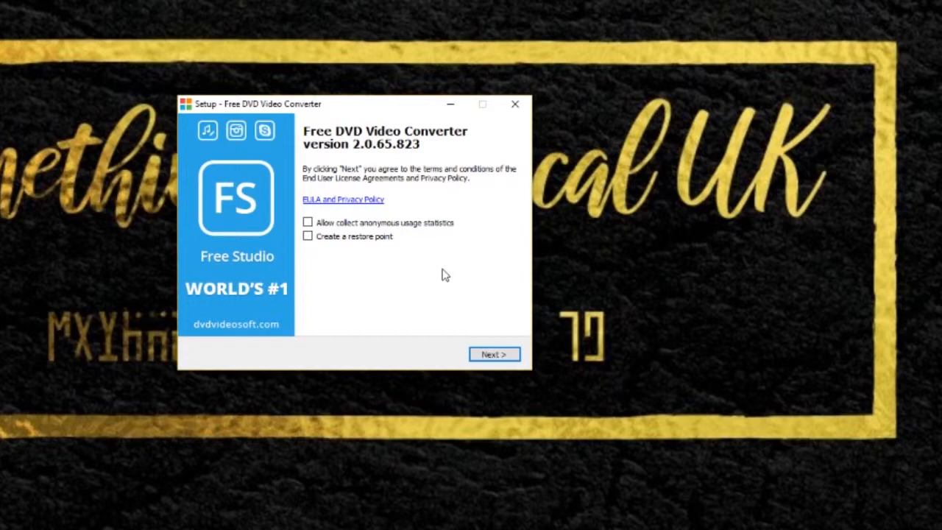
- Install with a restore point to the default Program Files folder and launch the converter
left_click(308, 236)
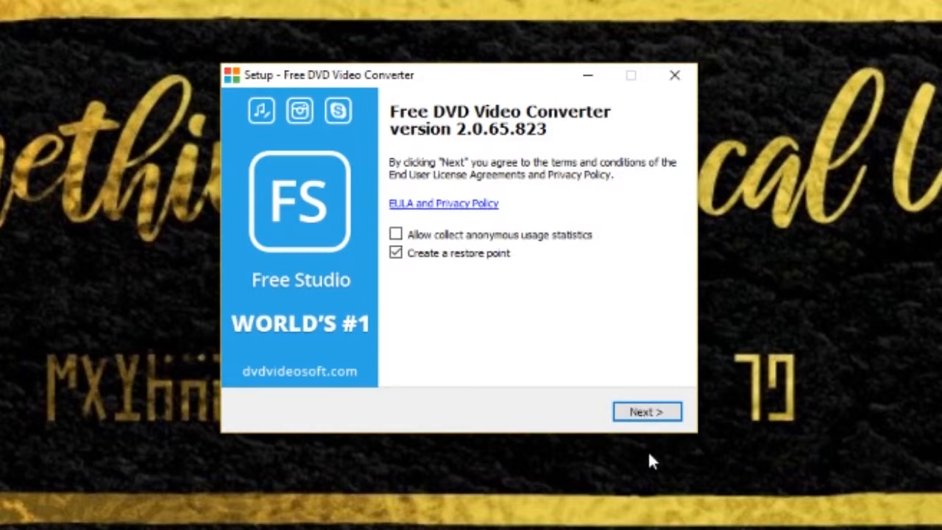
mouse_move(646, 400)
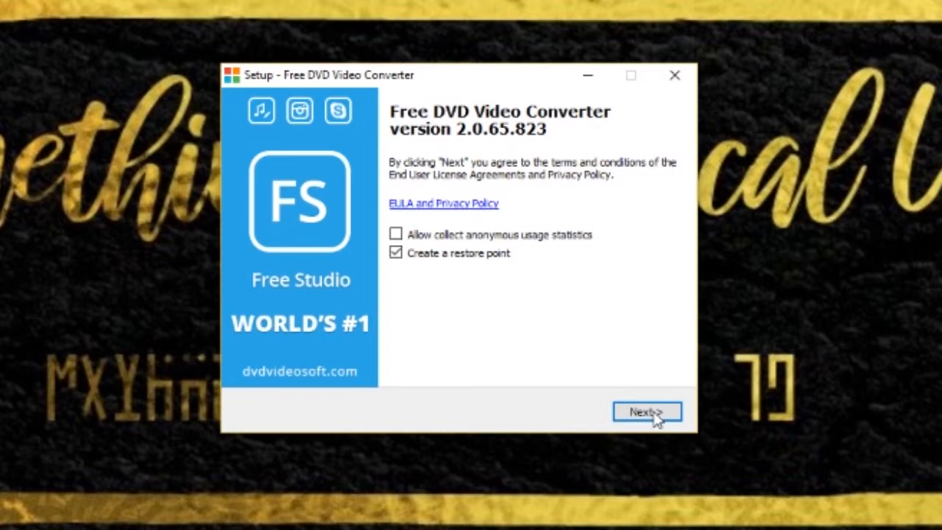
left_click(647, 411)
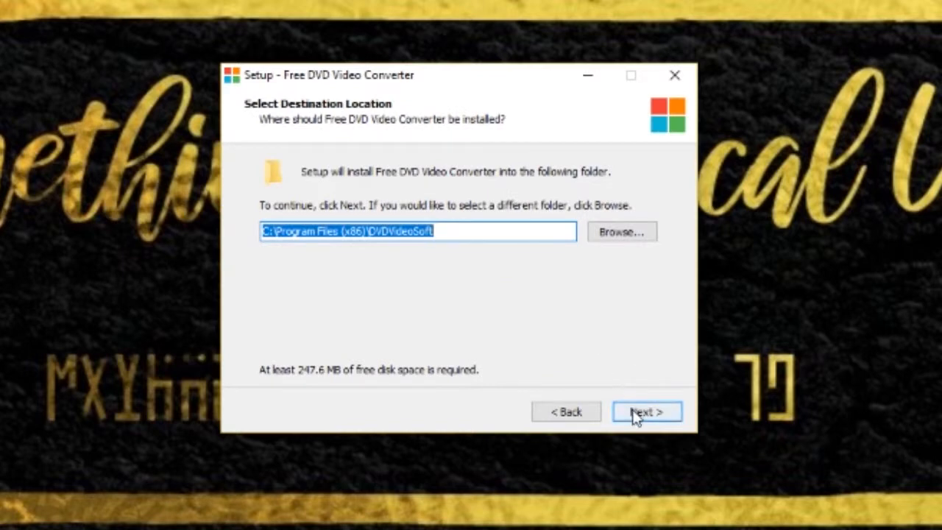
left_click(647, 412)
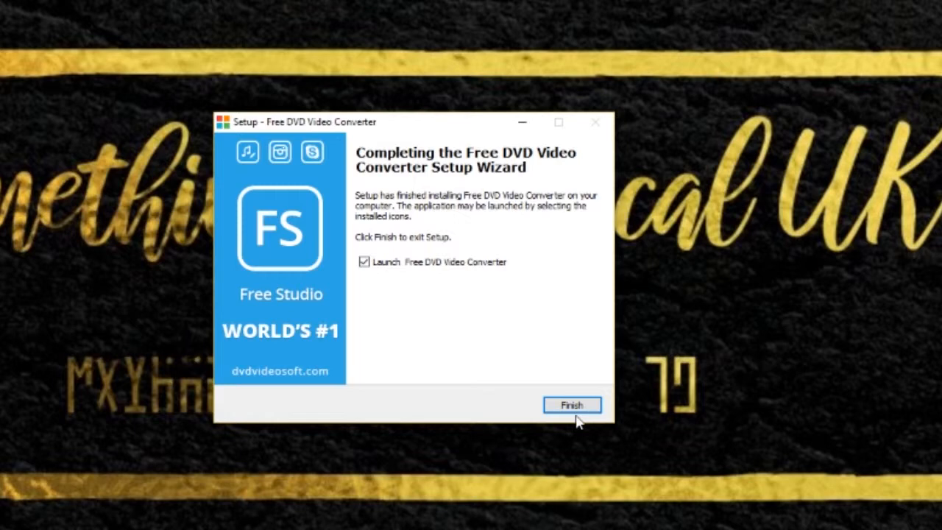
left_click(572, 405)
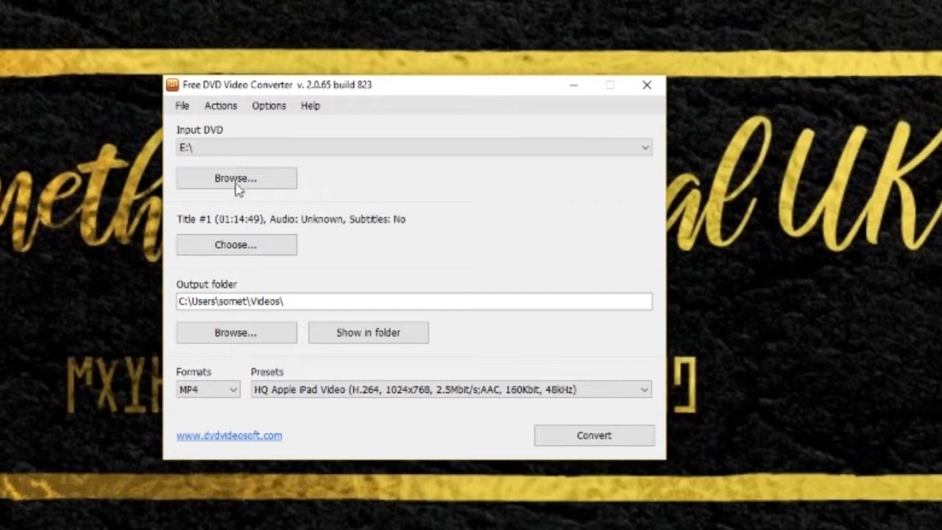
- Make the Videos folder the output destination and keep the HQ Apple iPad Video MP4 preset
left_click(412, 147)
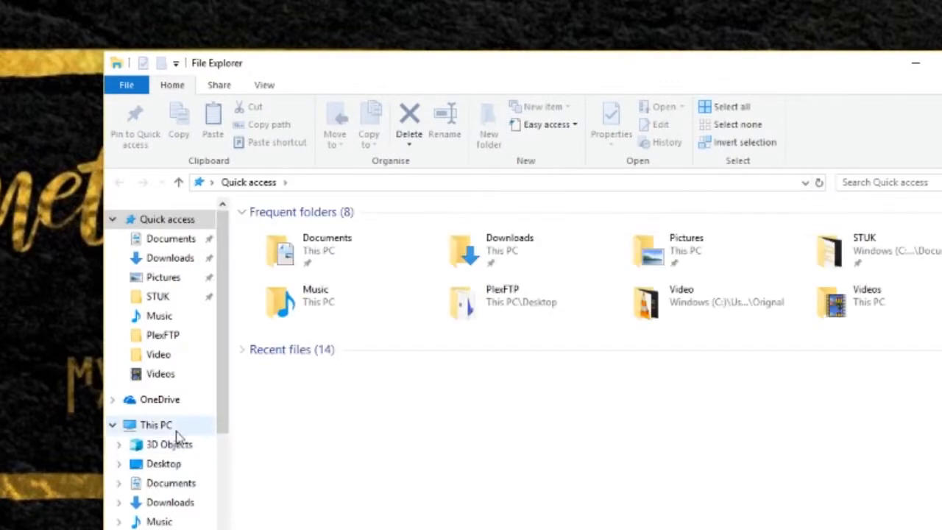
left_click(156, 424)
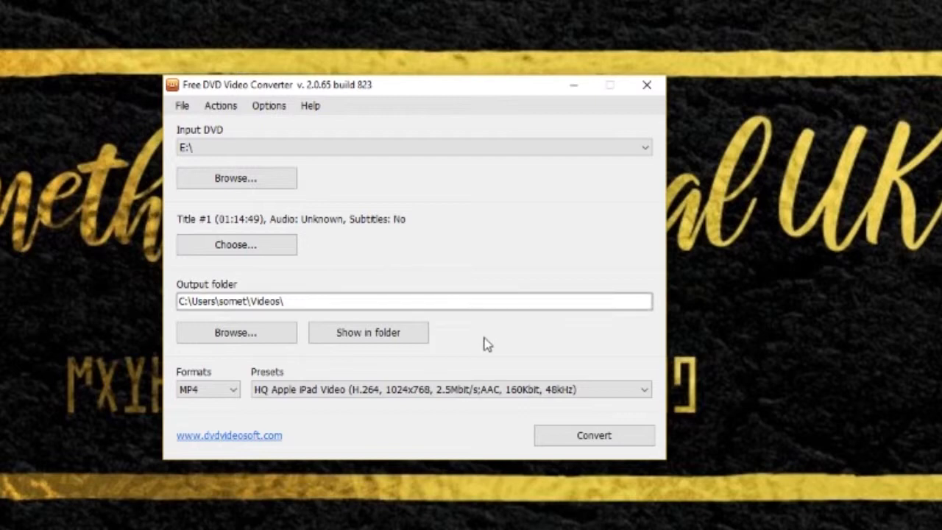
left_click(214, 301)
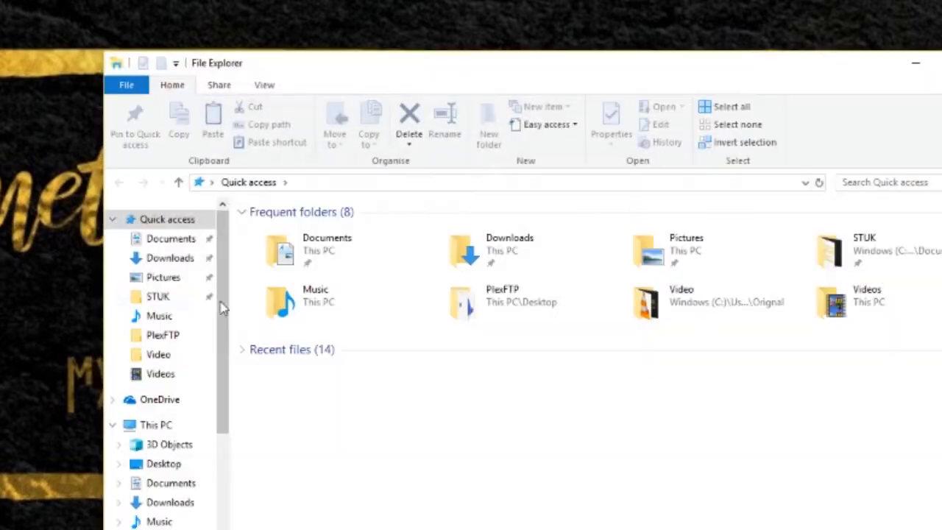
left_click(160, 374)
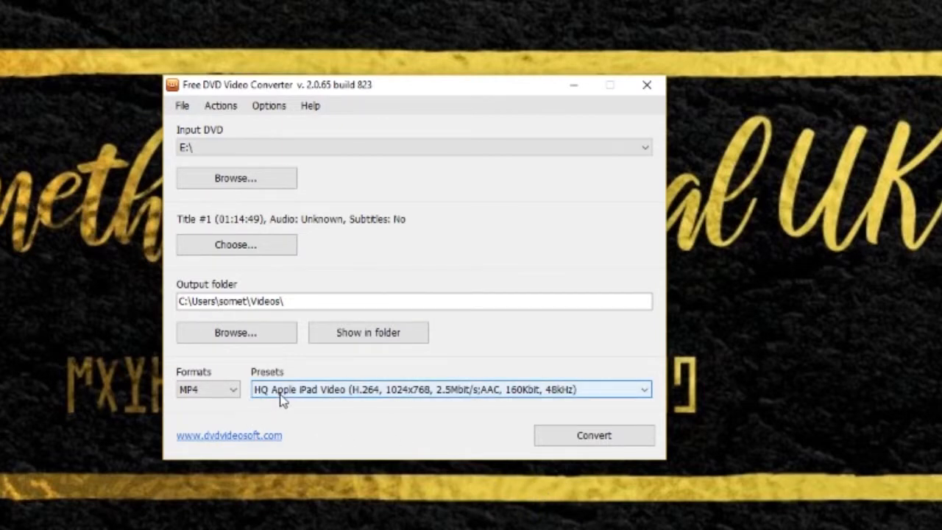
left_click(642, 388)
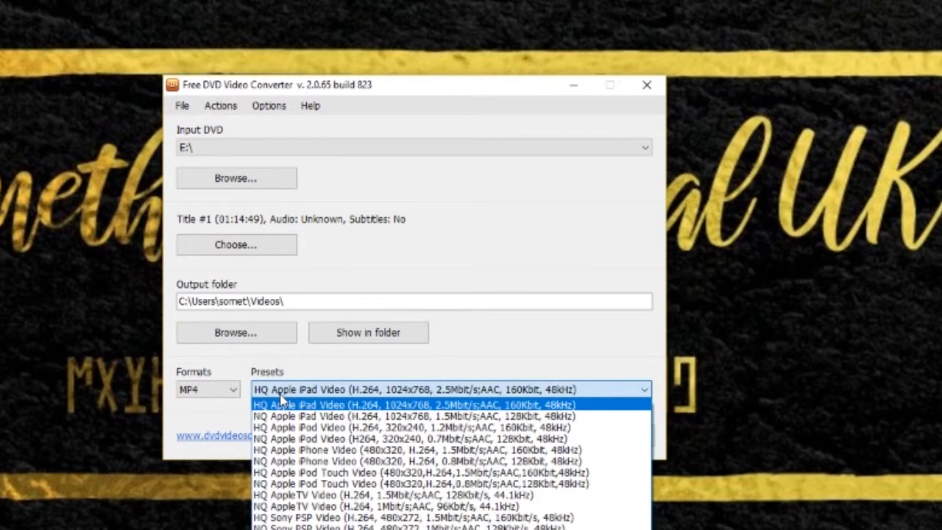
mouse_move(302, 439)
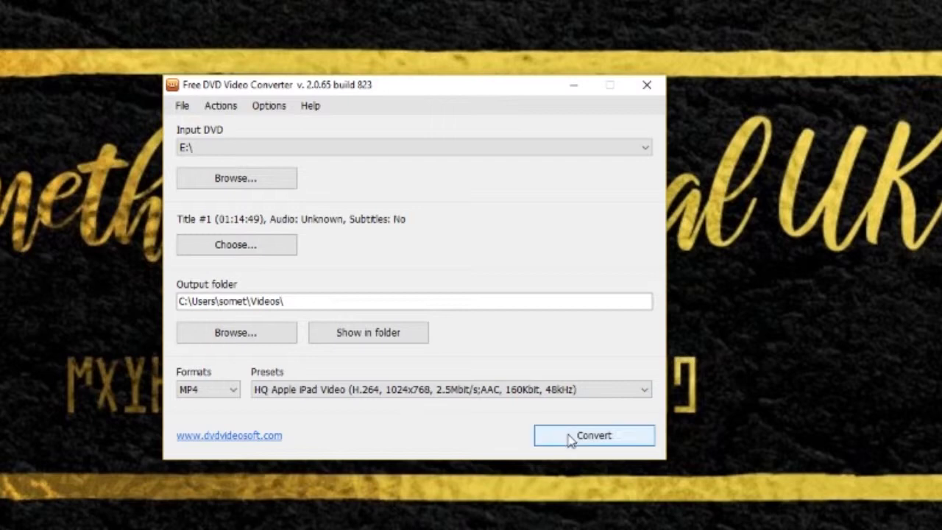
- Start converting DVD Title #1 to MP4 in the Videos folder
left_click(595, 436)
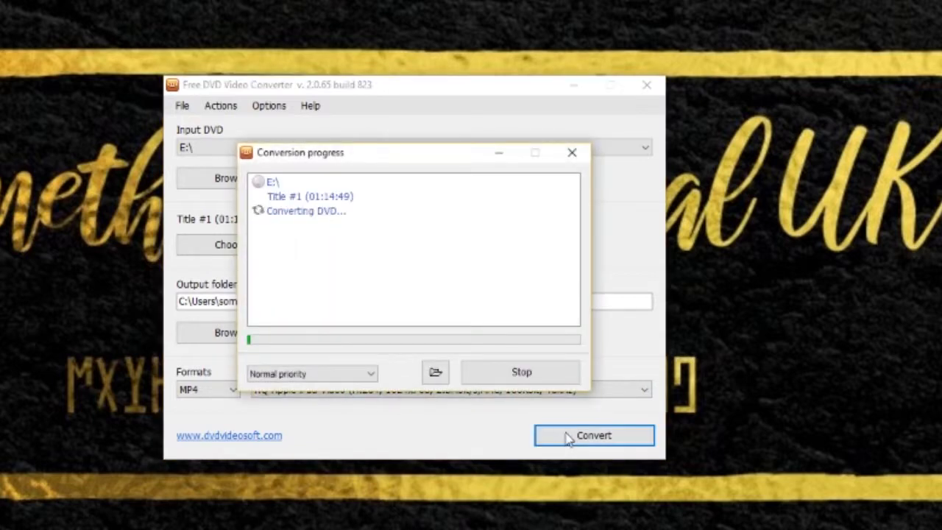
mouse_move(542, 439)
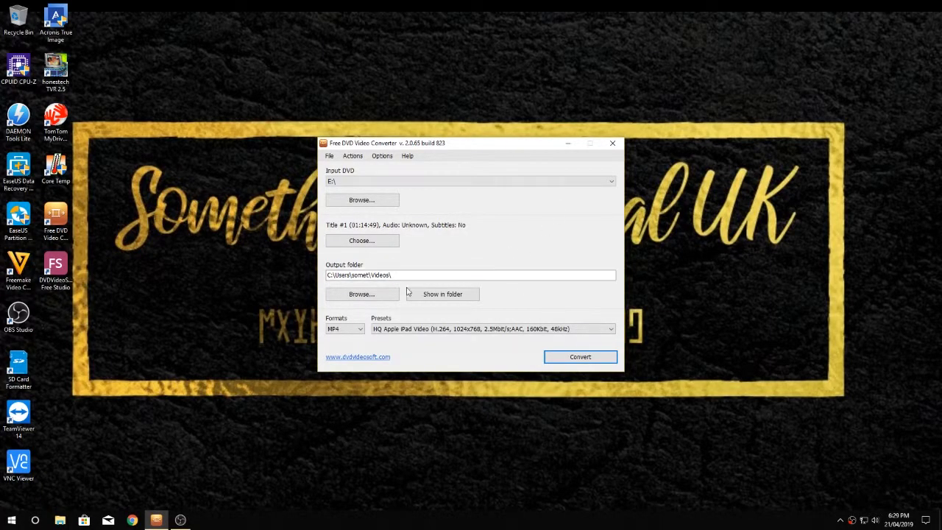
mouse_move(470, 232)
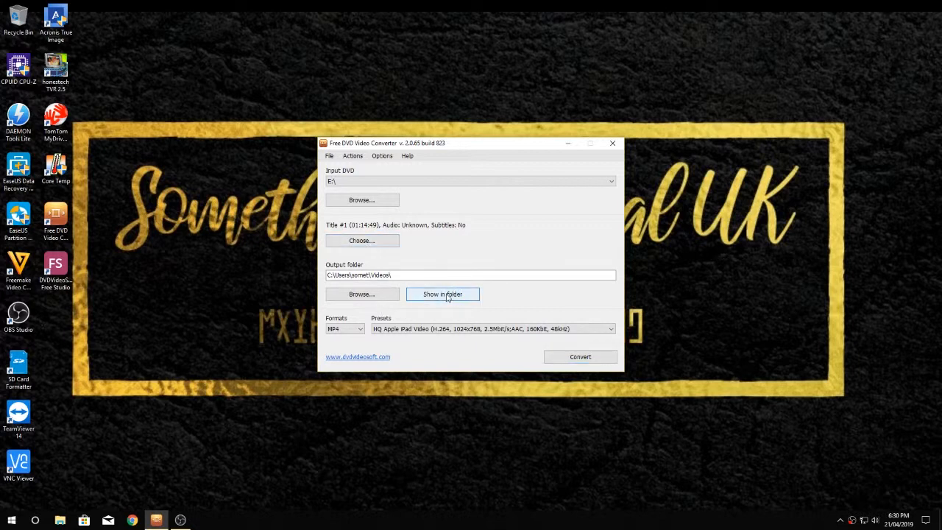
- Show the converted Video #1 in the Videos folder and open it with VLC media player
left_click(441, 294)
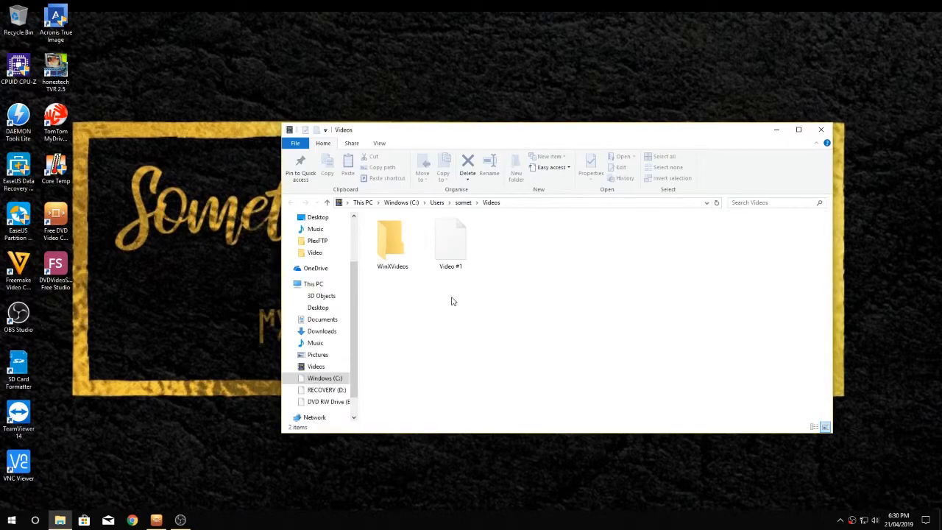
left_click(450, 238)
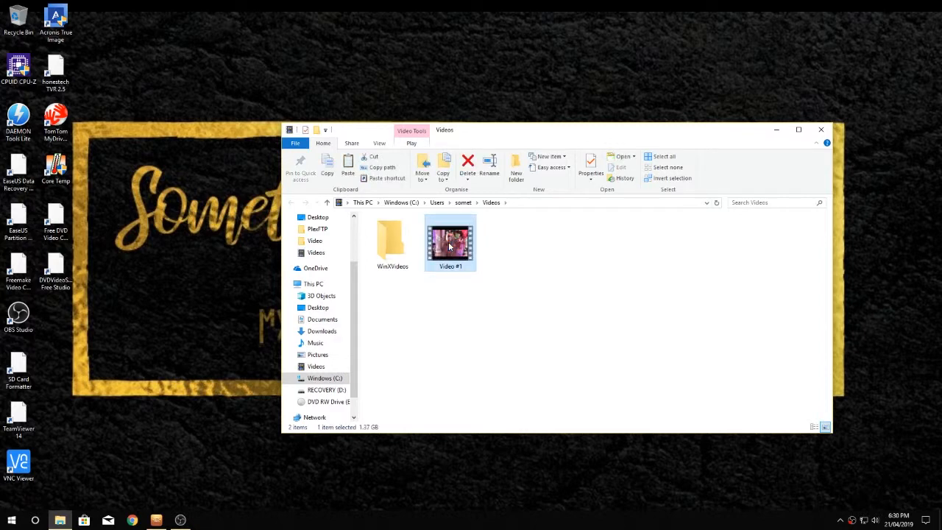
double_click(451, 243)
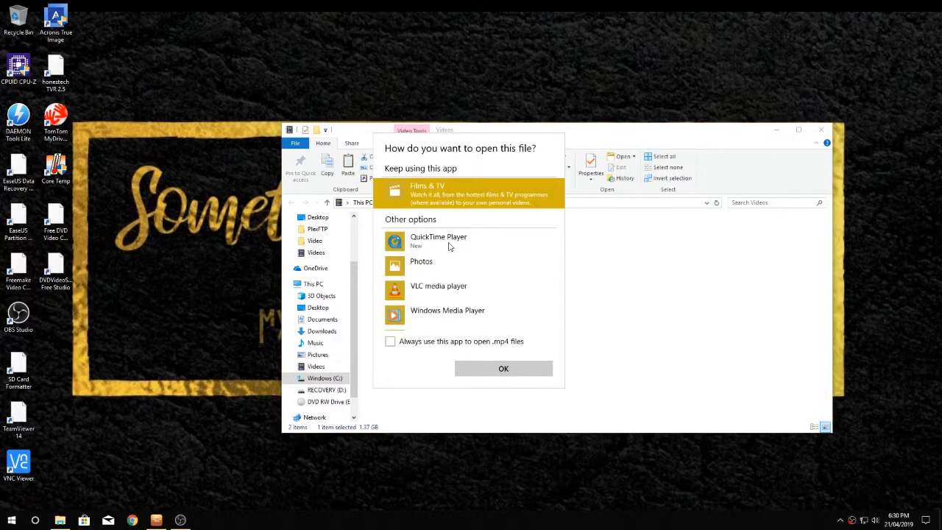
left_click(438, 286)
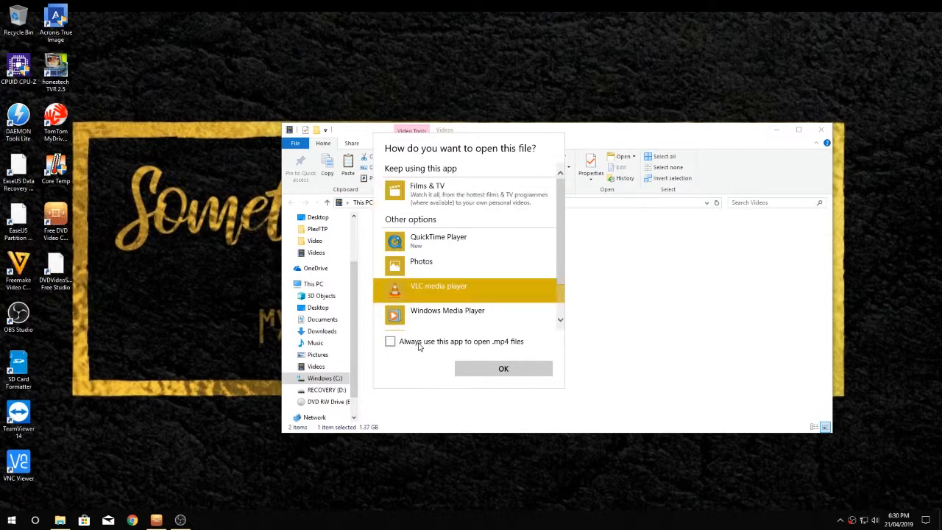
left_click(504, 368)
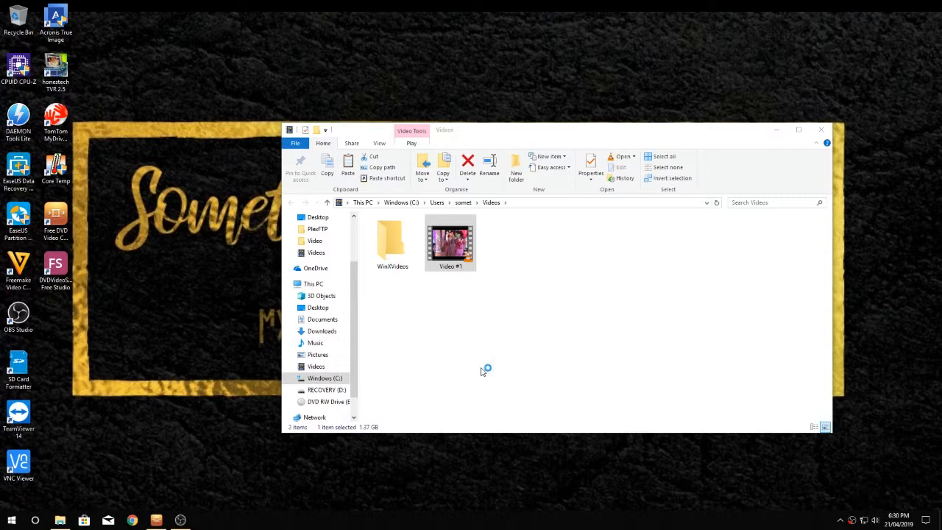
- Play Video #1.mp4 in VLC and pause on the Wedding title screen
double_click(451, 238)
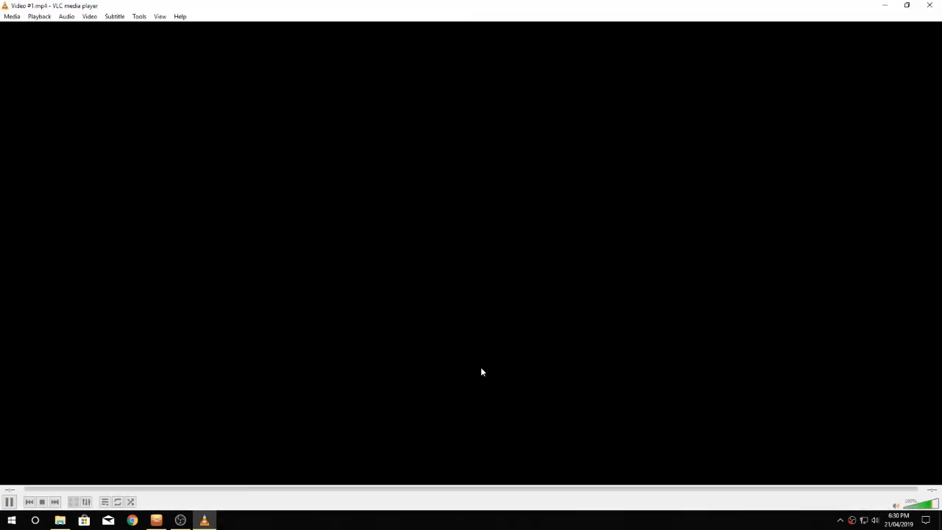
left_click(9, 500)
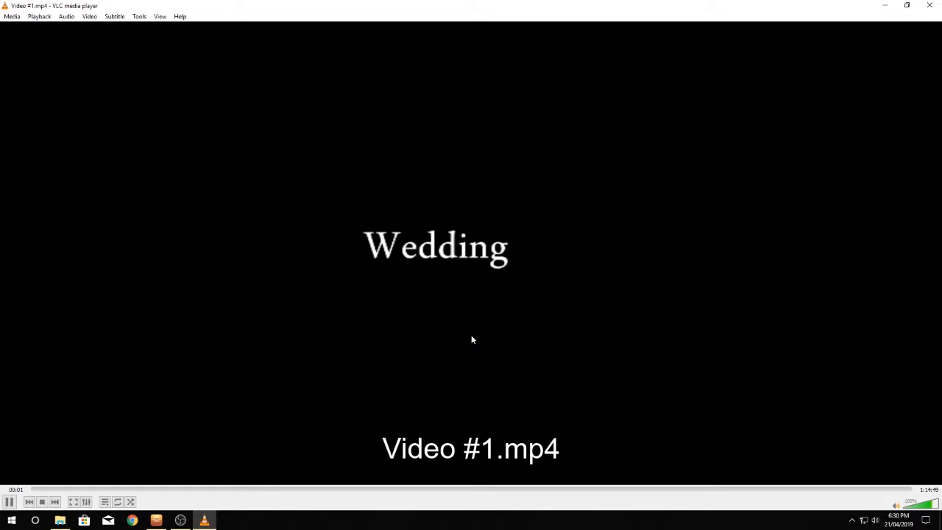
left_click(8, 500)
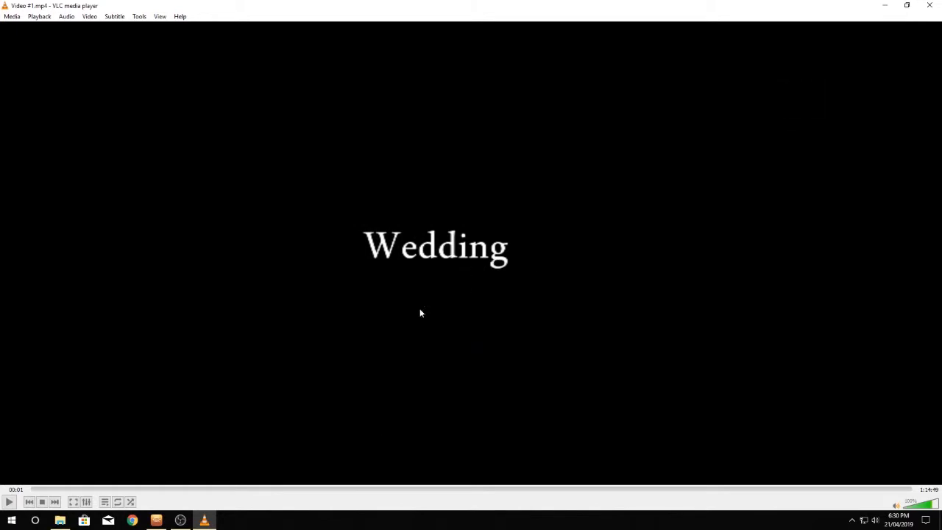
mouse_move(923, 483)
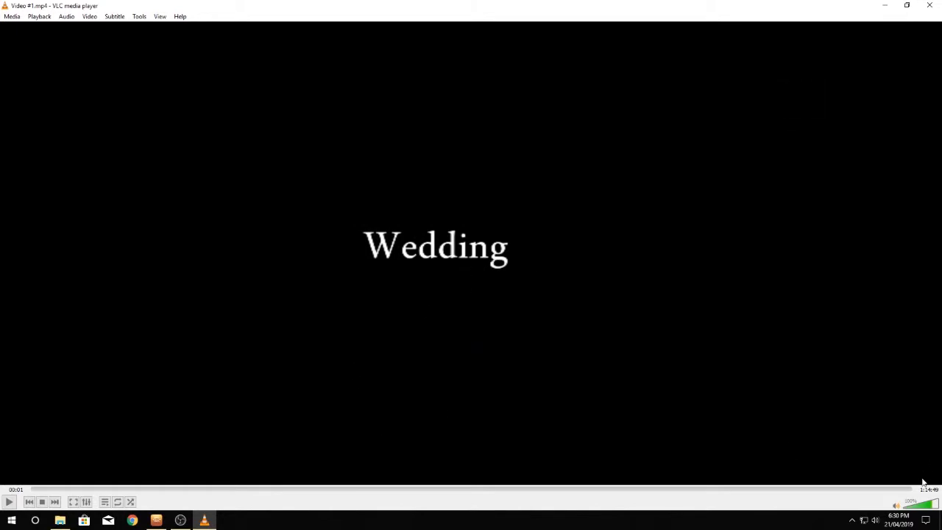
mouse_move(556, 185)
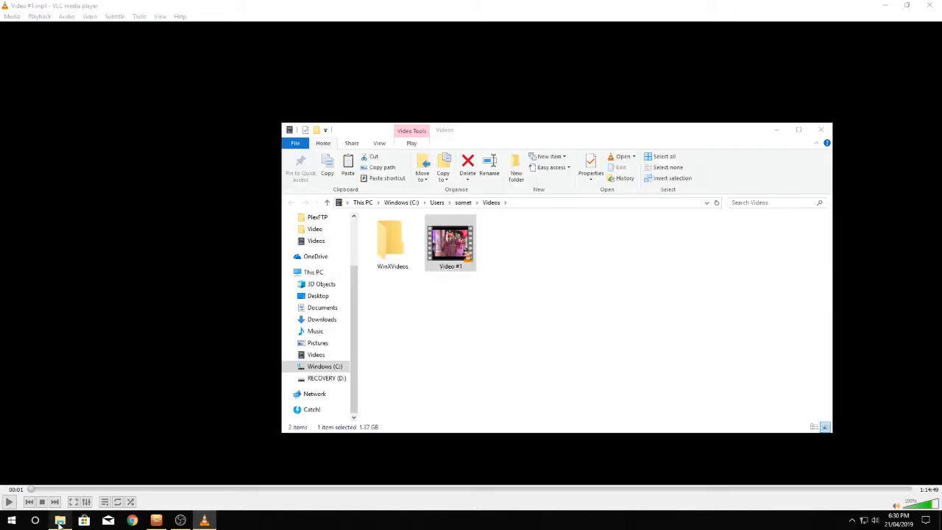
- Switch File Explorer to This PC, listing the Windows, RECOVERY and DVD RW drives
left_click(798, 130)
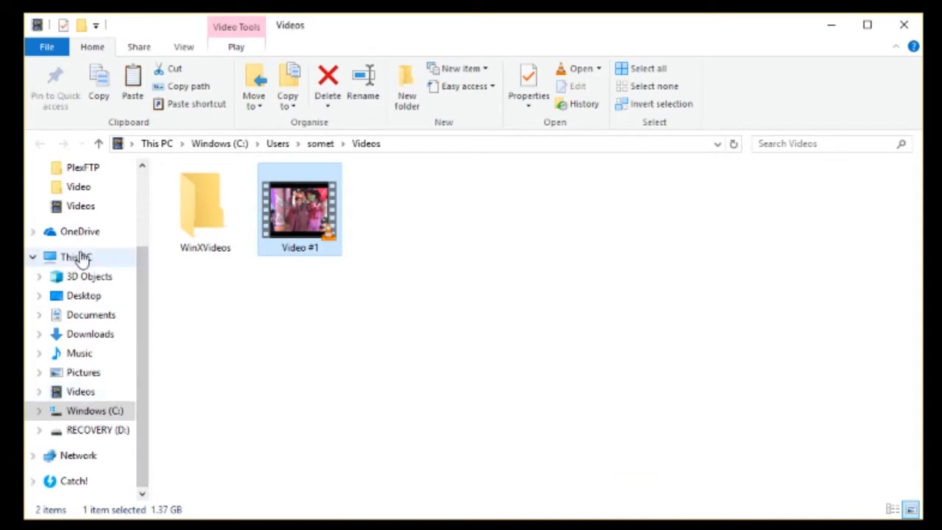
left_click(76, 256)
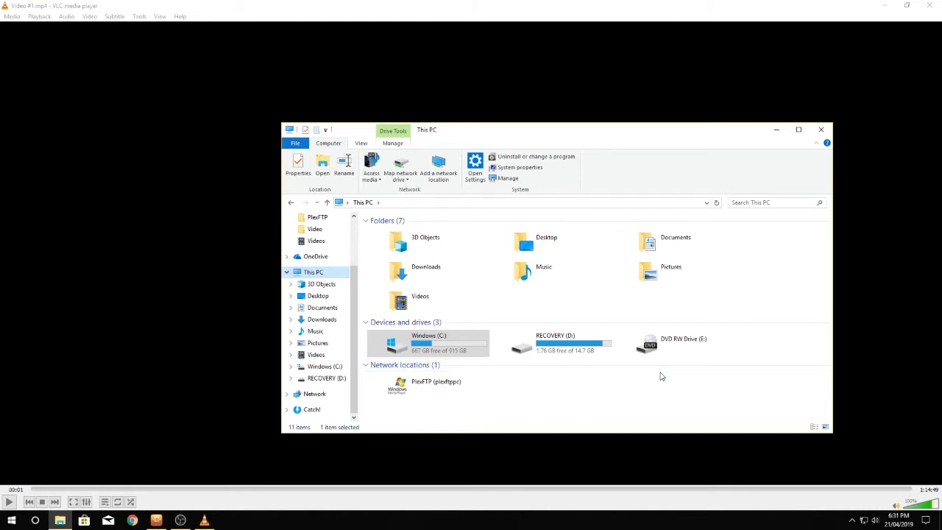
mouse_move(657, 386)
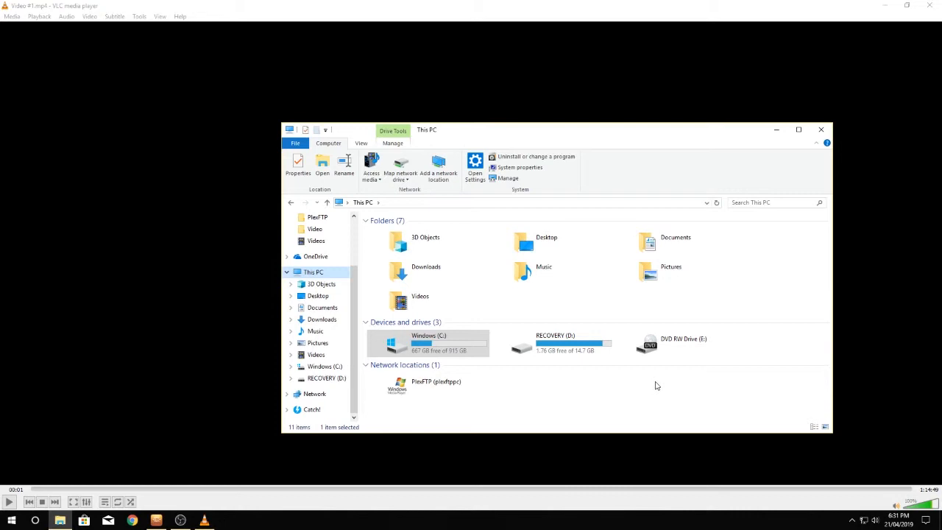
mouse_move(656, 374)
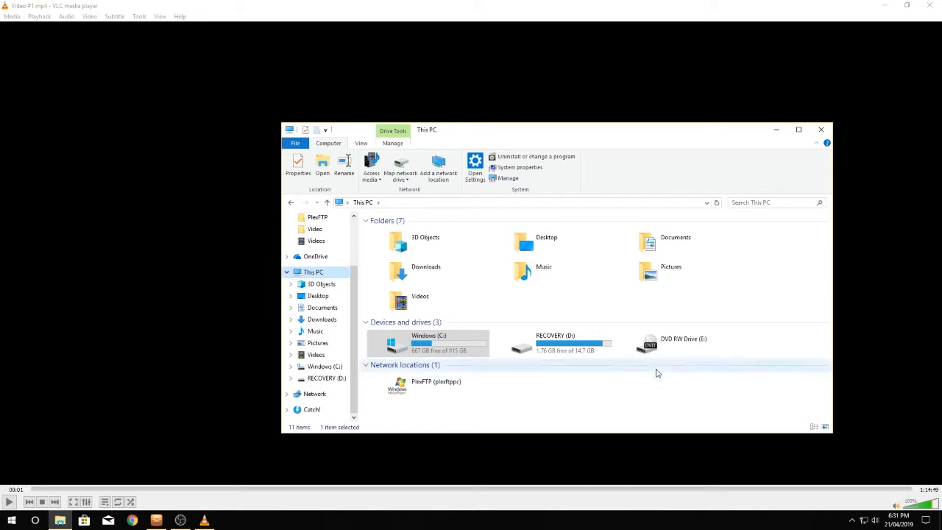